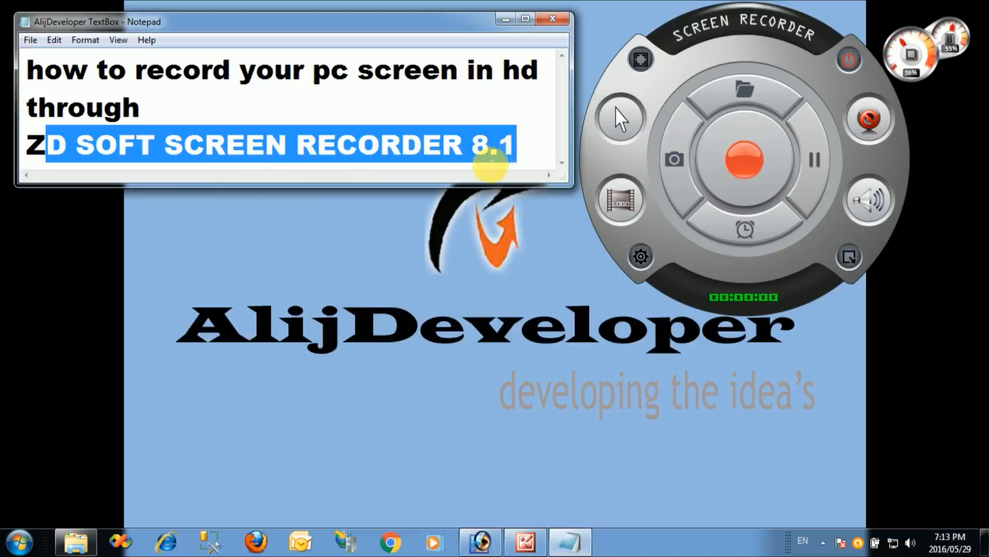
Step: Minimize Notepad and move the recorder dial to the desktop's top-left corner
click(542, 146)
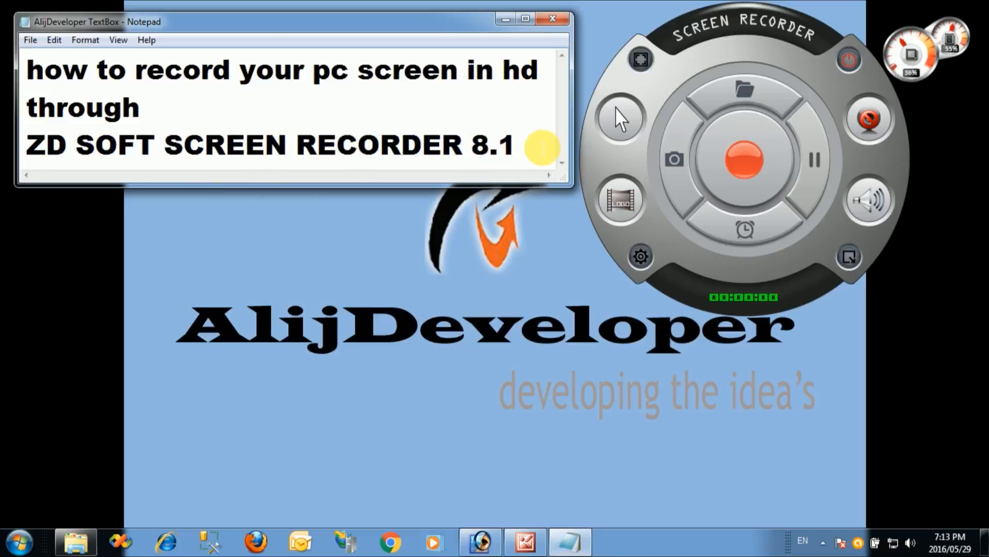
click(517, 145)
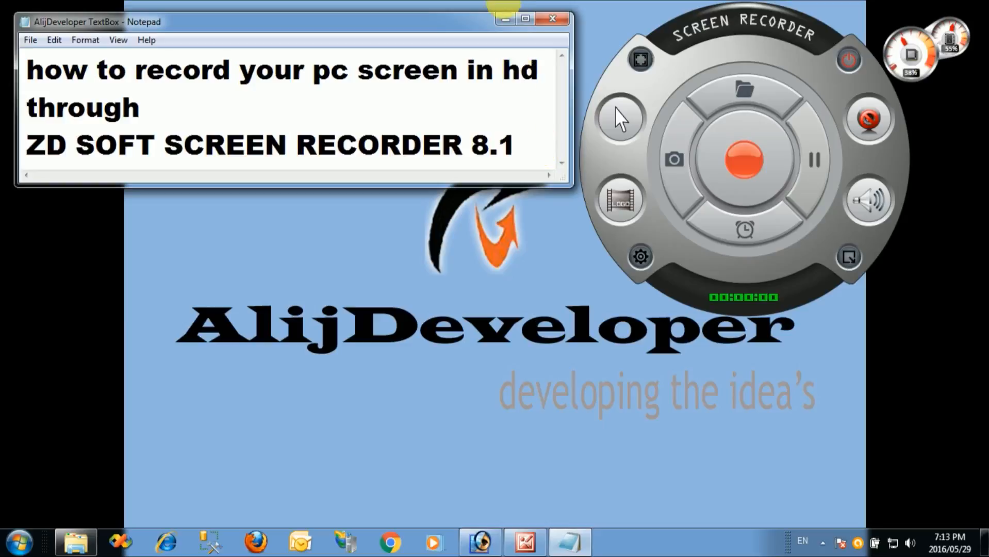
mouse_move(504, 20)
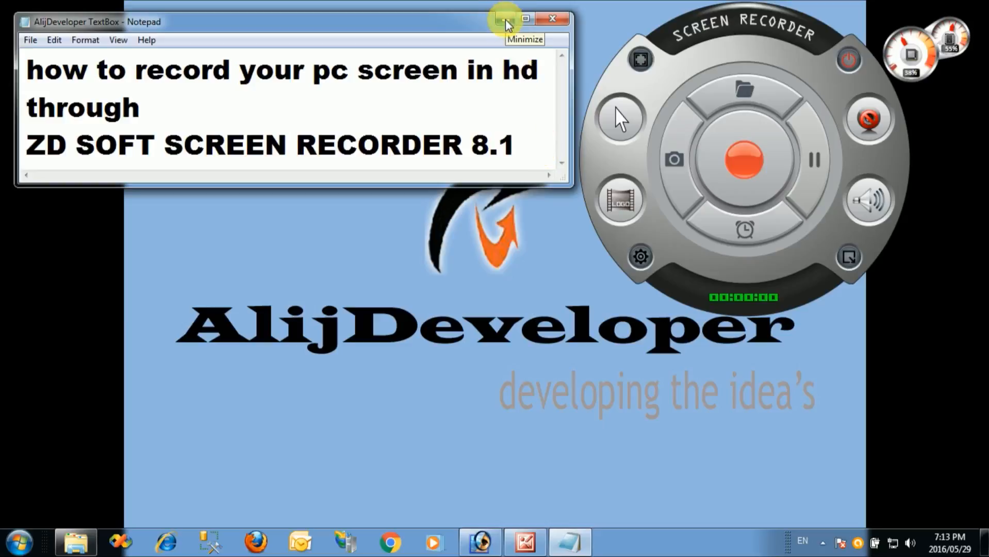
click(501, 19)
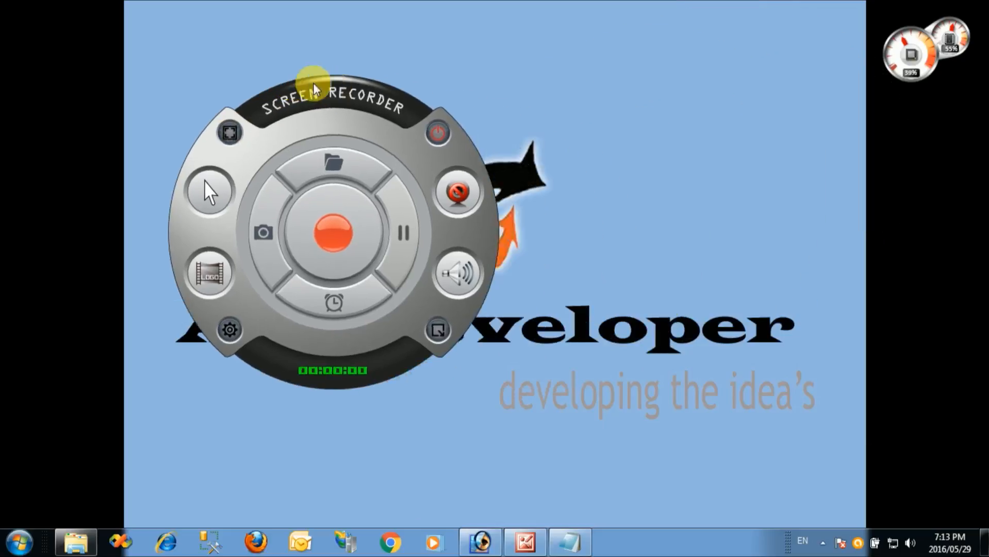
drag(316, 88, 208, 69)
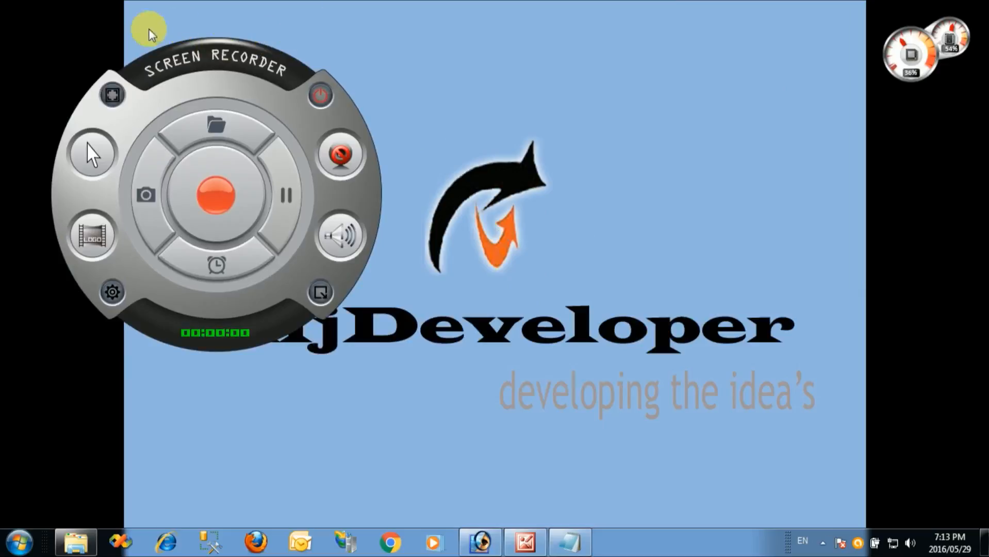
mouse_move(205, 325)
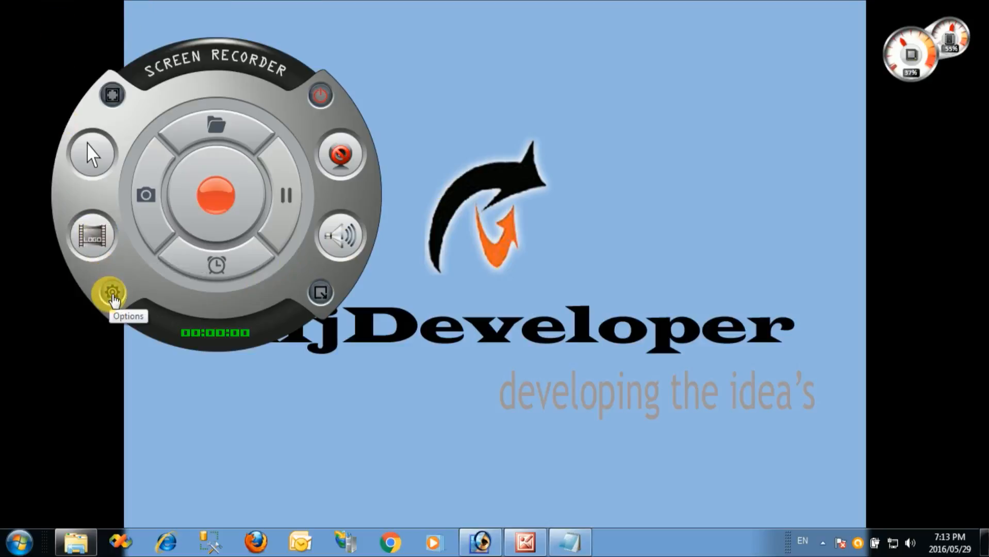
Step: Show the Audio submenu capturing the default recording device
click(112, 293)
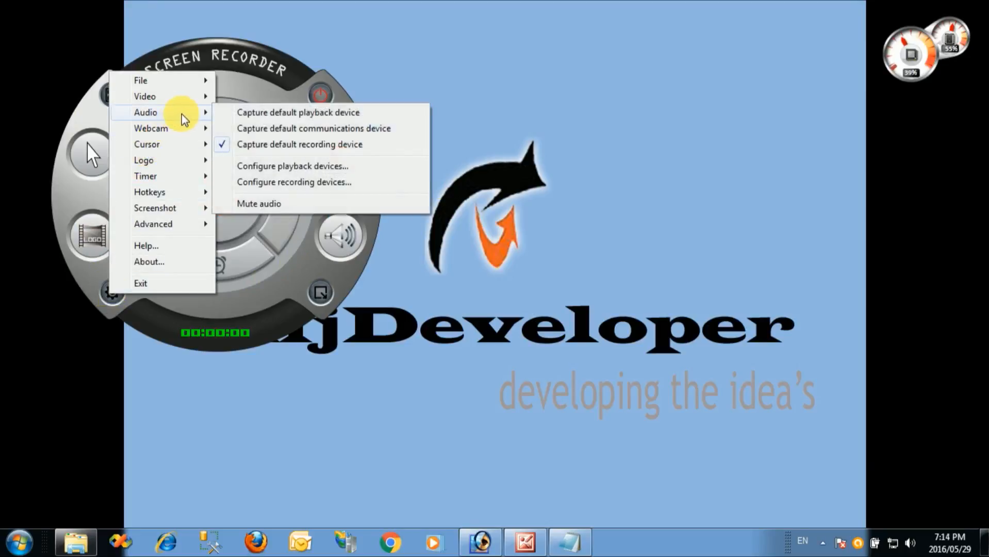
mouse_move(242, 128)
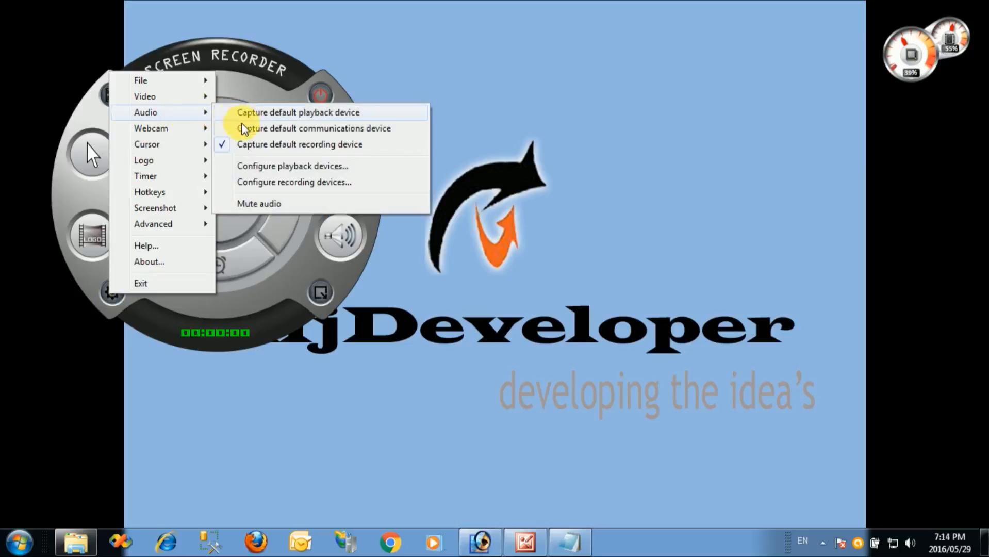
mouse_move(295, 148)
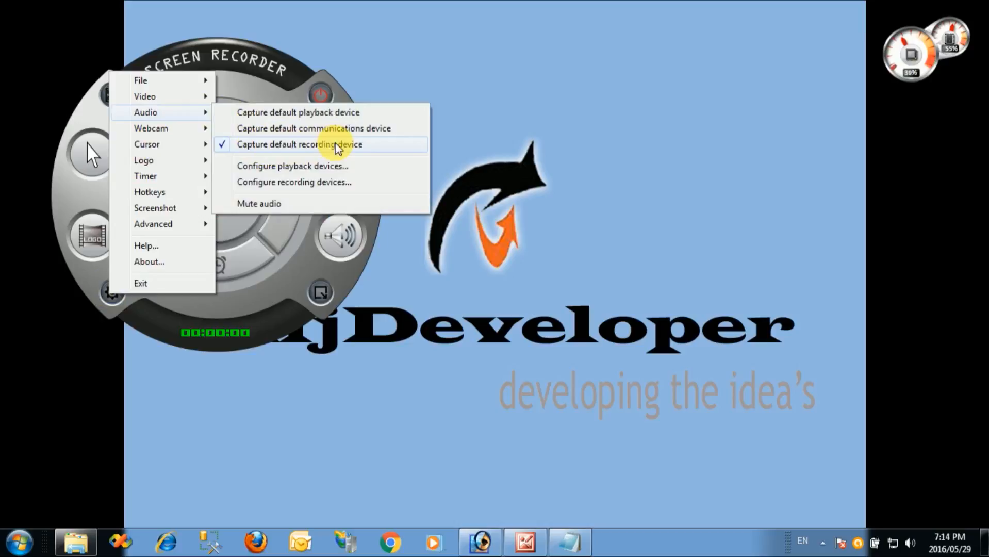
mouse_move(309, 184)
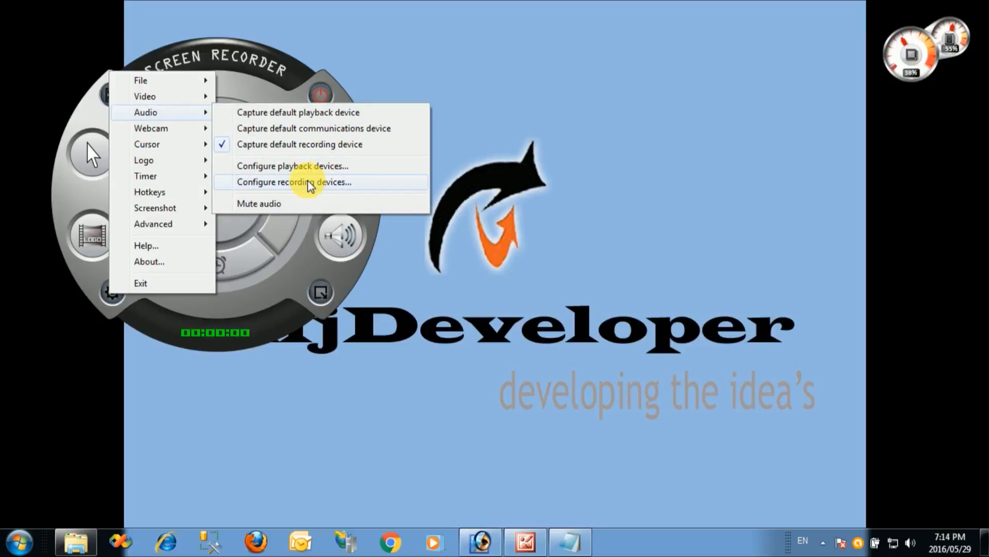
Step: Review Microphone as the default recording device in Windows Sound and confirm
click(292, 181)
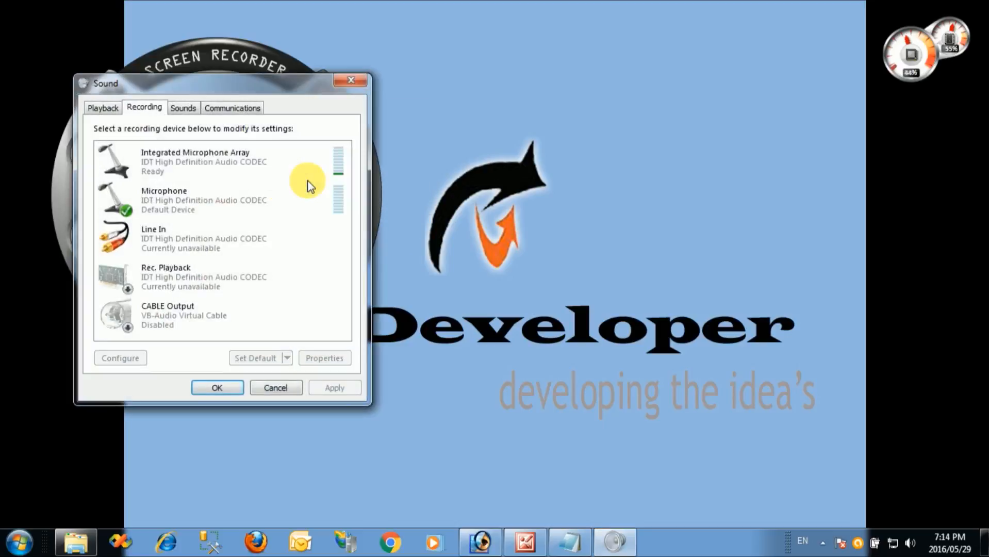
mouse_move(132, 221)
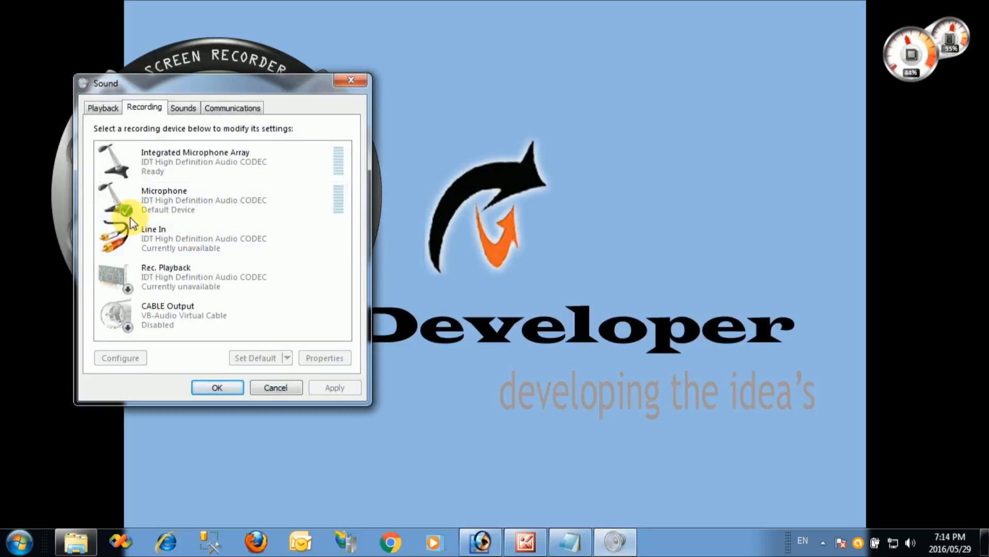
click(188, 200)
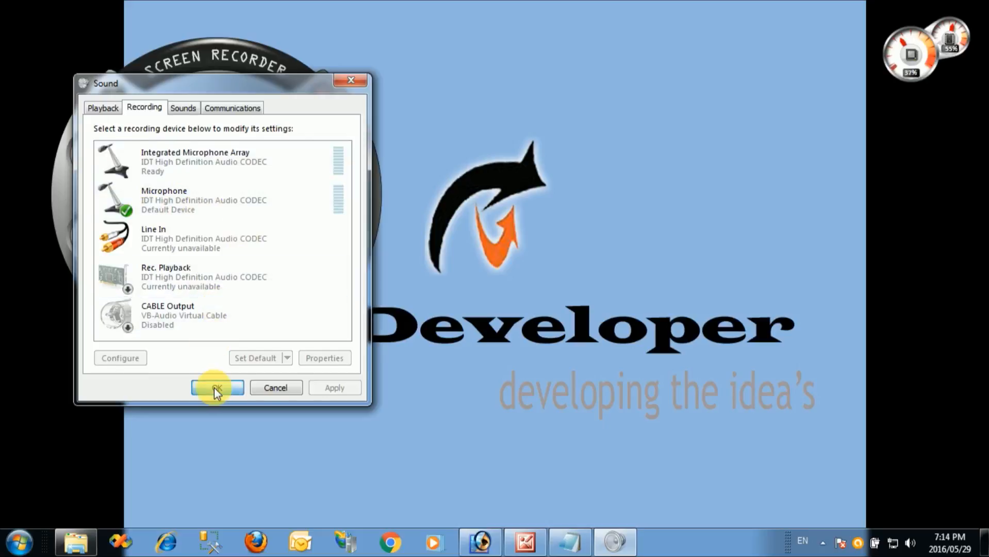
click(216, 386)
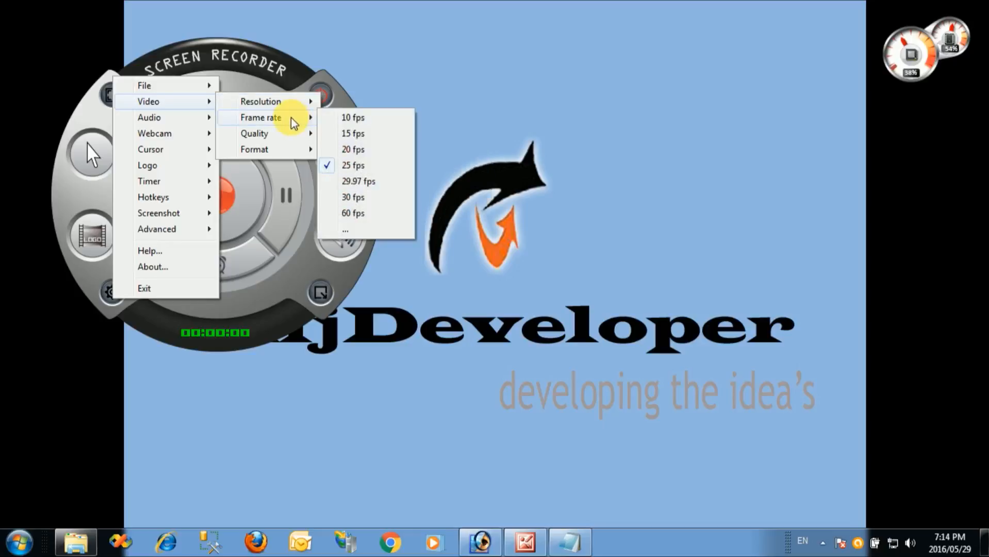
mouse_move(371, 150)
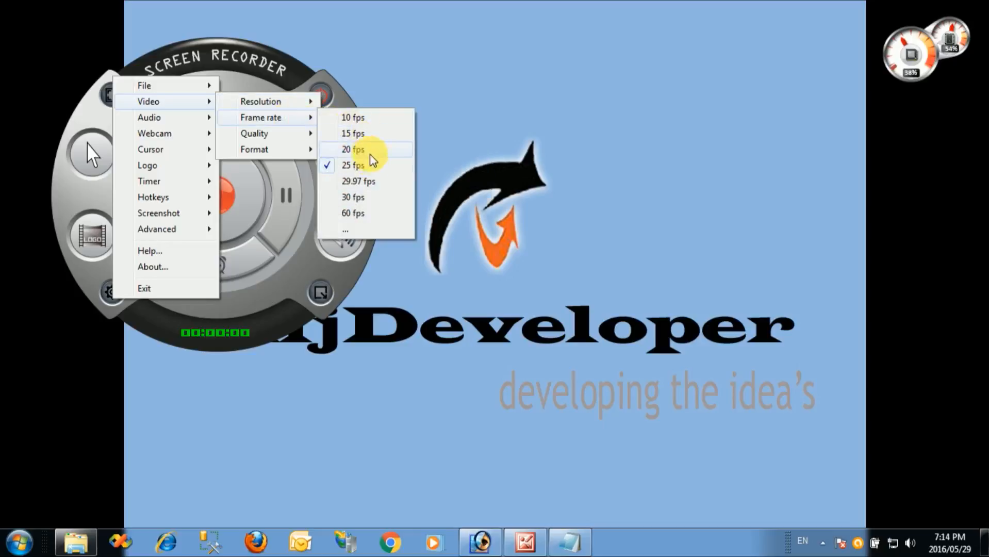
mouse_move(376, 169)
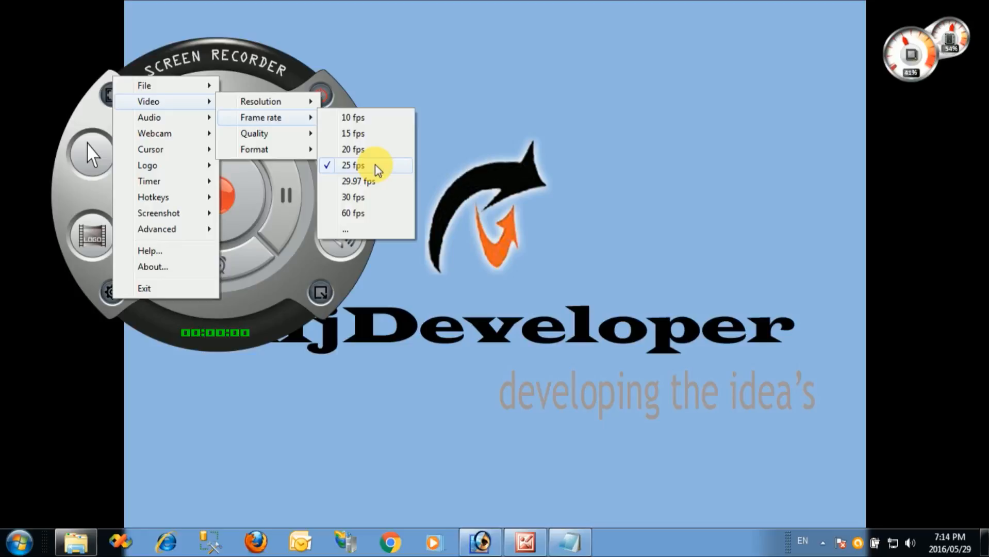
mouse_move(372, 182)
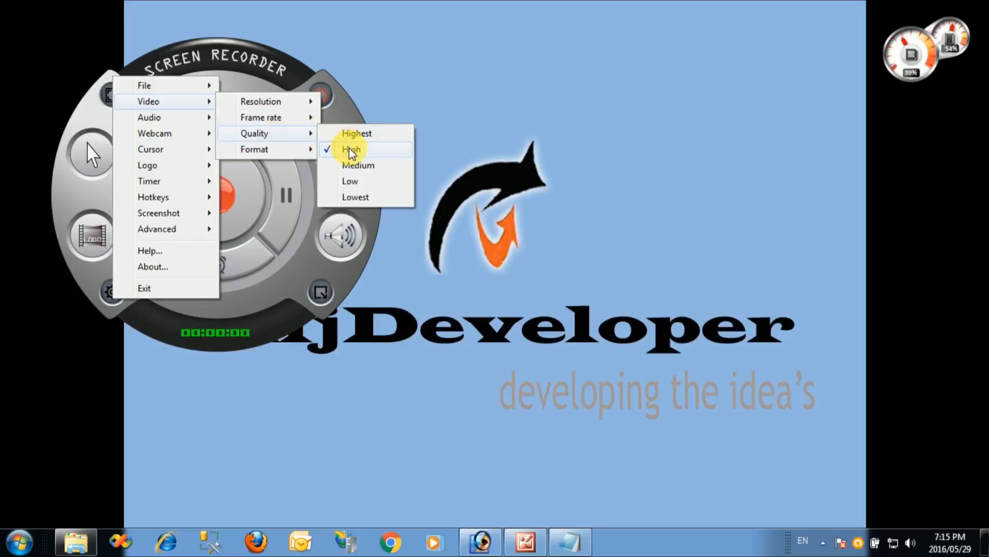
mouse_move(381, 155)
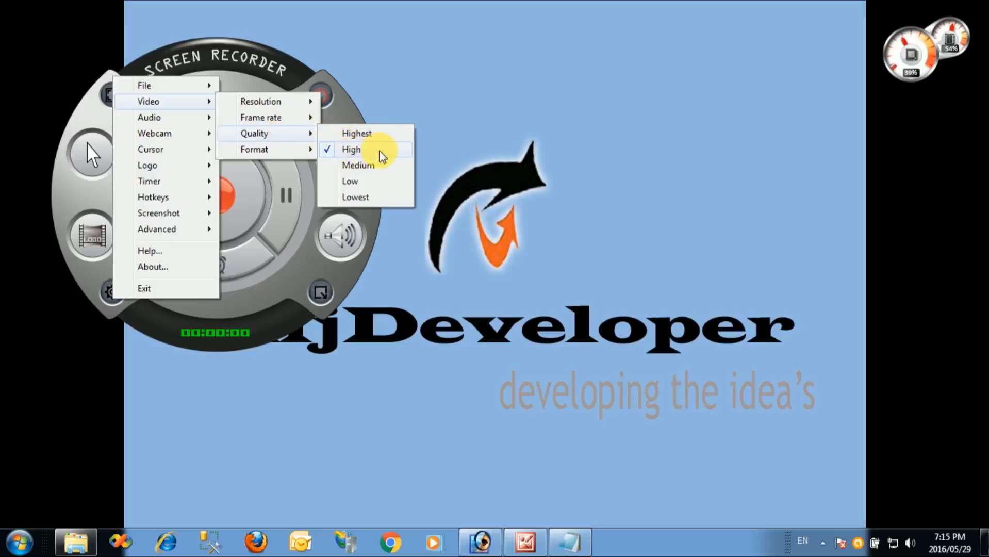
mouse_move(379, 135)
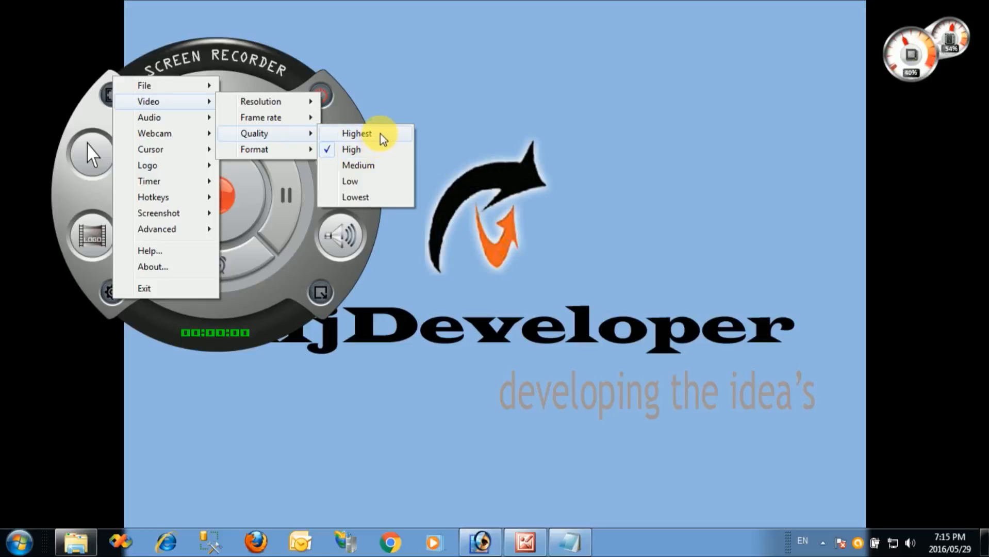
mouse_move(358, 165)
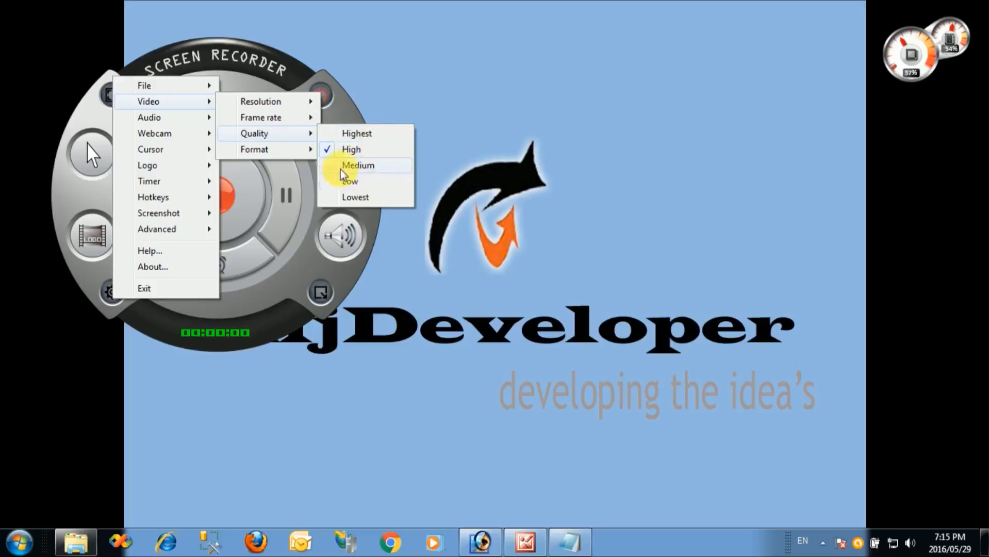
Step: Choose High video quality under Video > Quality
click(254, 150)
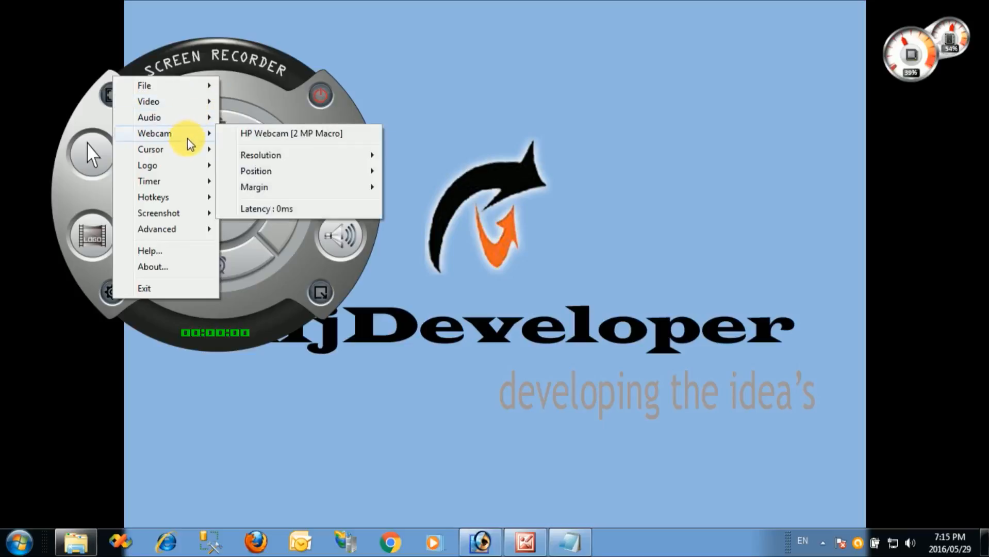
mouse_move(152, 150)
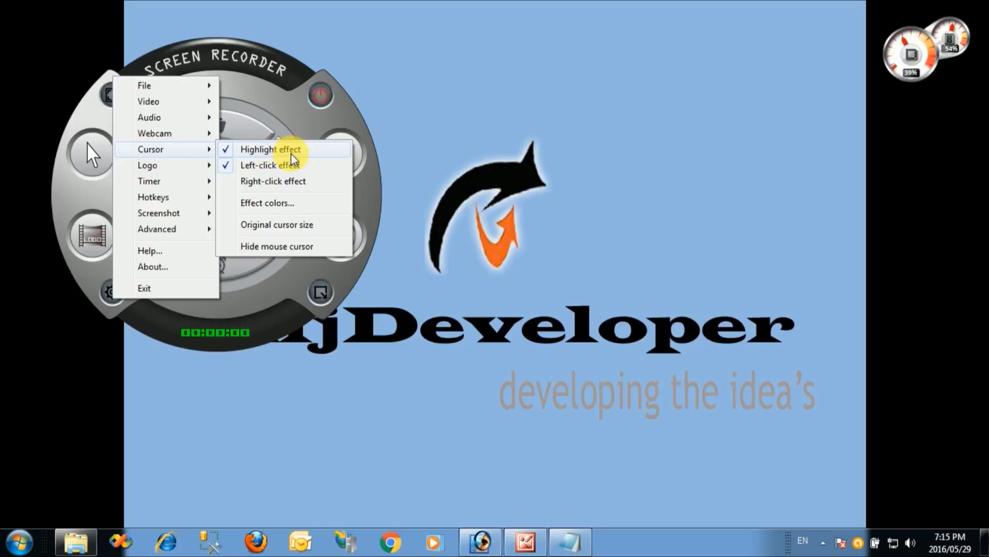
mouse_move(283, 169)
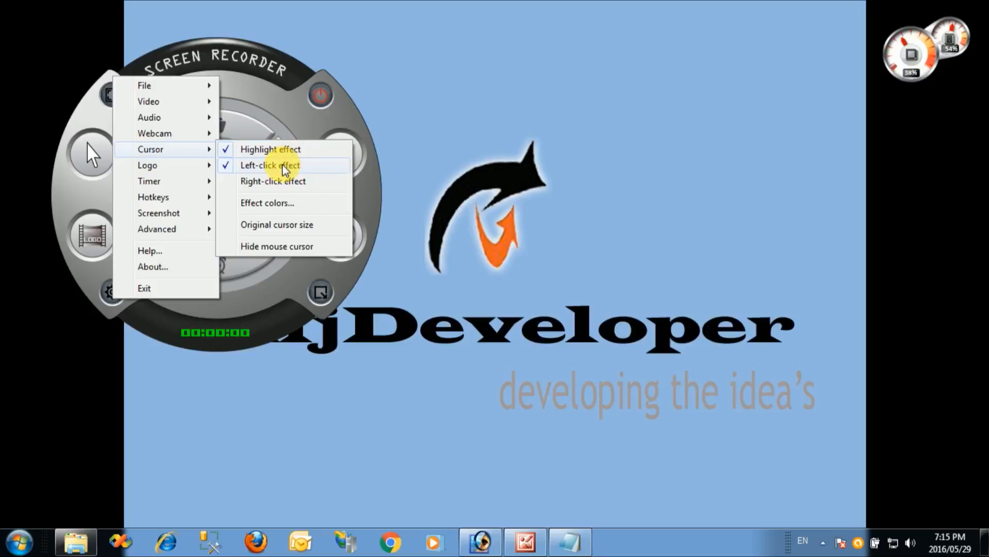
mouse_move(230, 188)
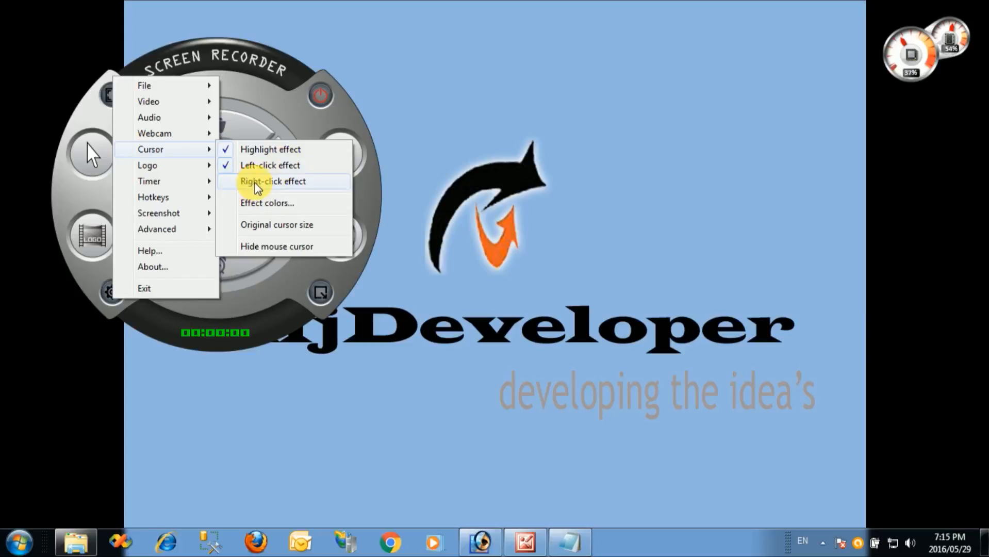
Step: Enable the Right-click cursor effect alongside Highlight and Left-click
click(272, 181)
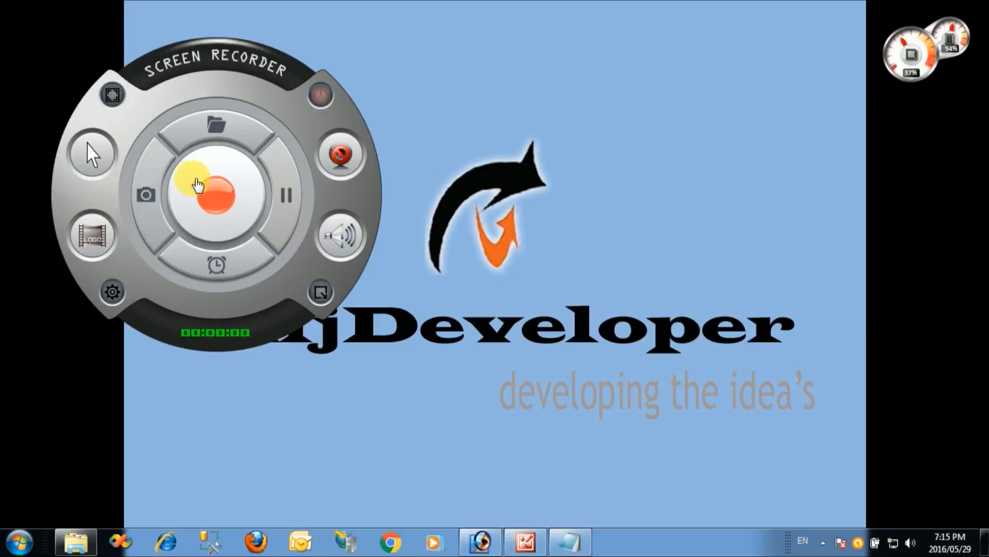
mouse_move(227, 199)
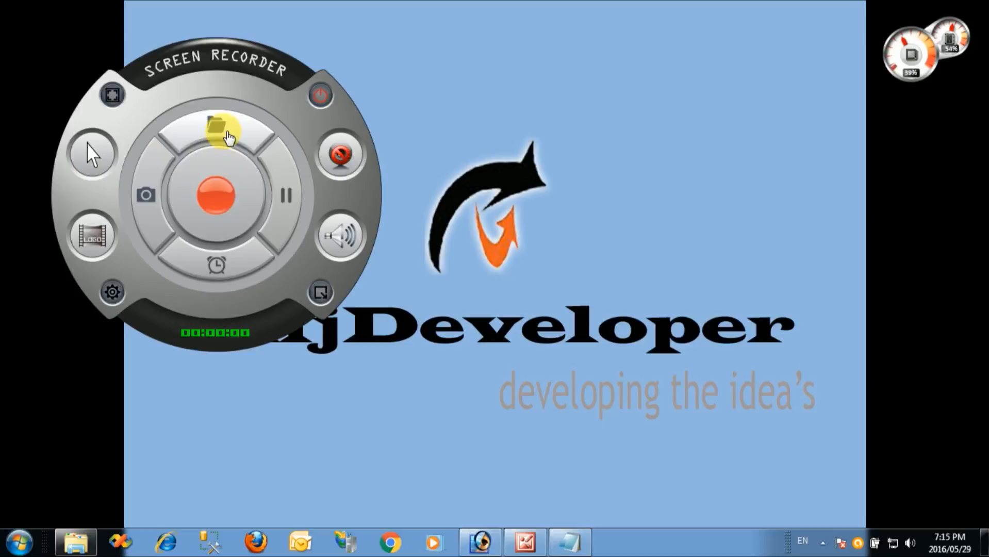
mouse_move(217, 194)
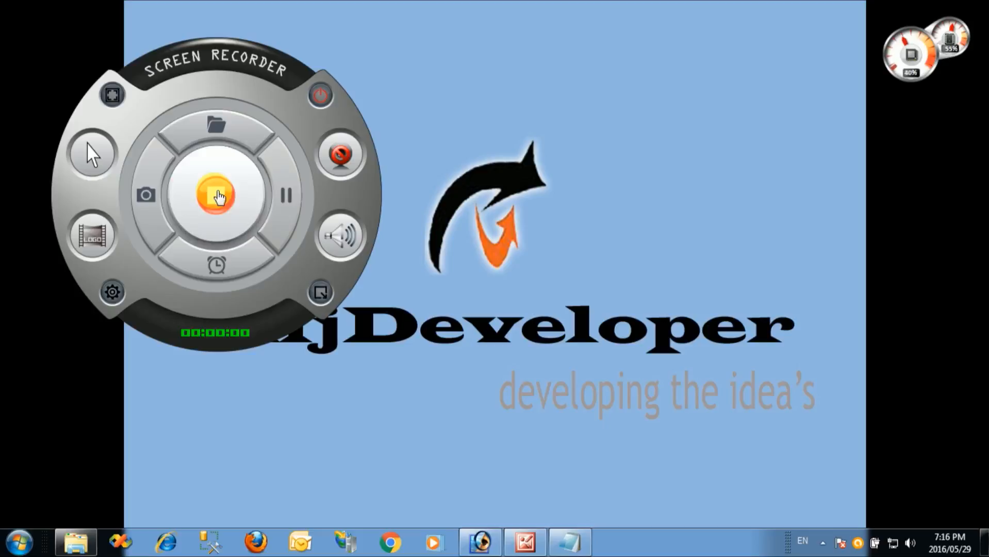
Step: Record the screen for about eleven seconds and stop, saving Rec070.avi
click(216, 196)
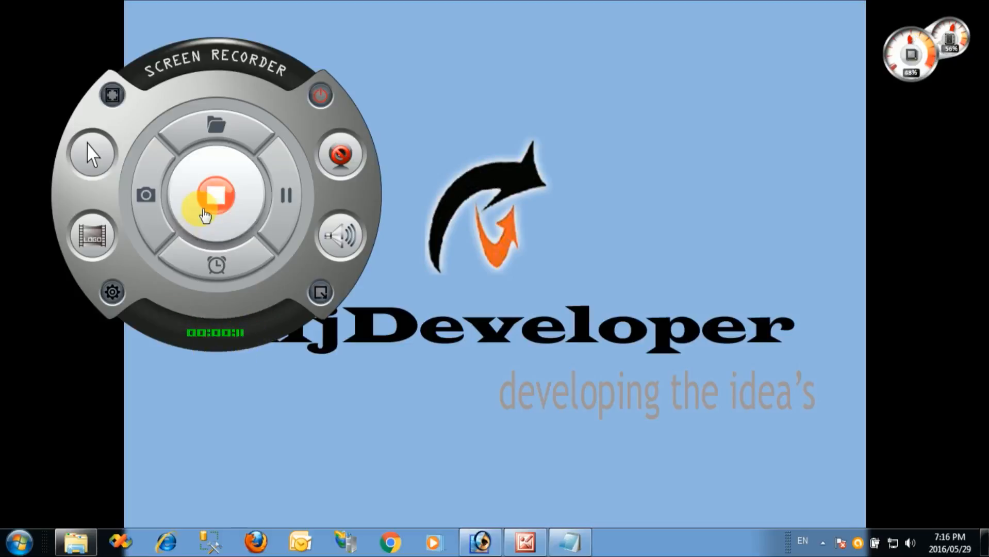
click(217, 197)
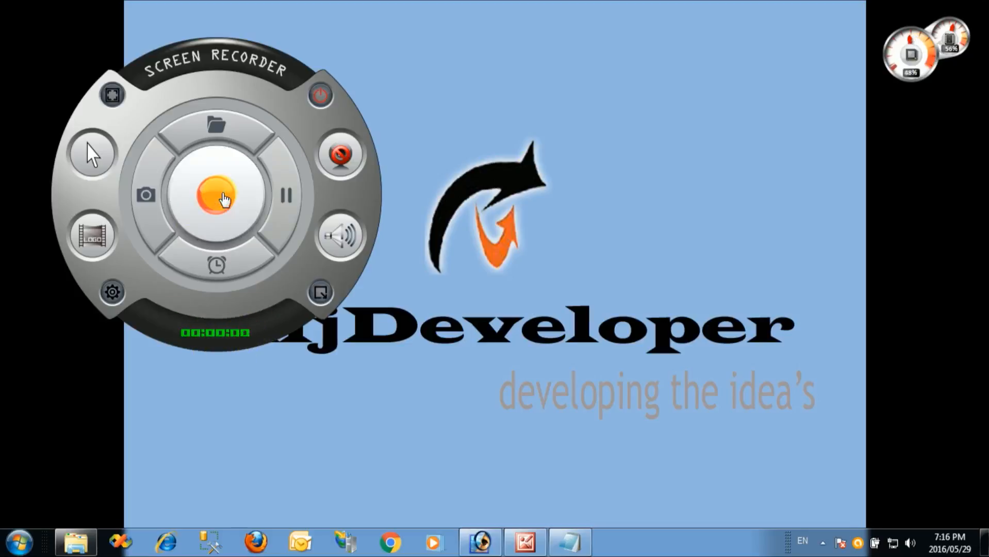
click(218, 196)
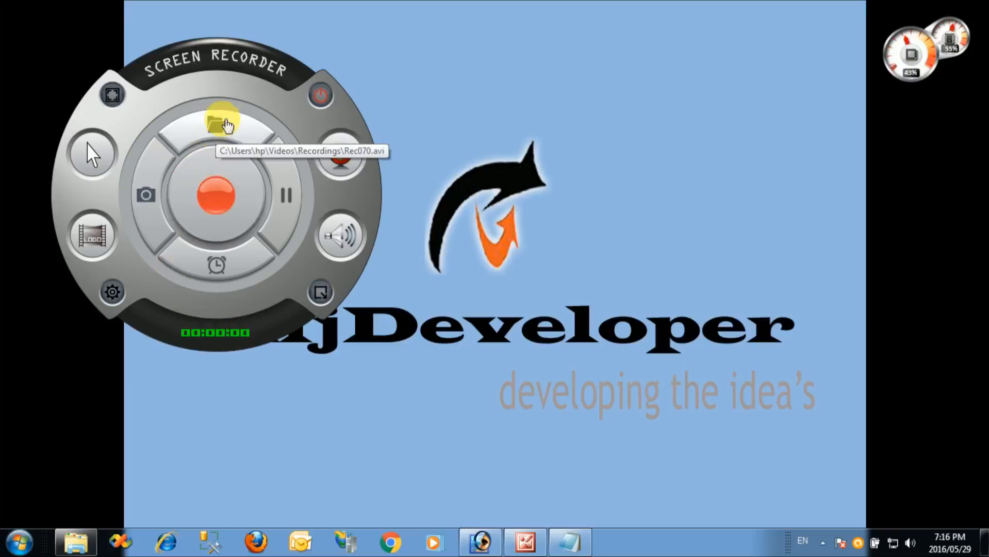
Step: Launch the 14-second Rec070 clip from the Recordings folder
click(216, 123)
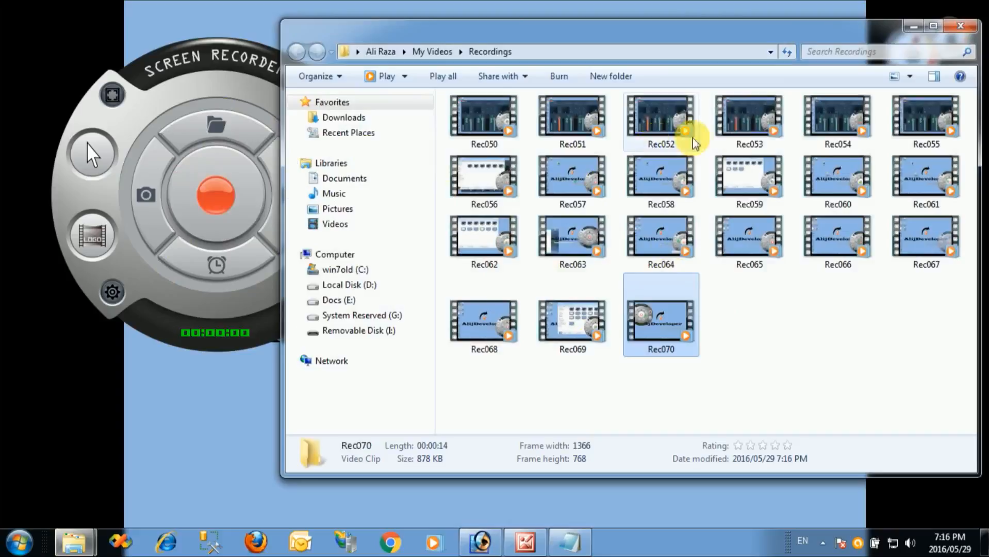
mouse_move(735, 347)
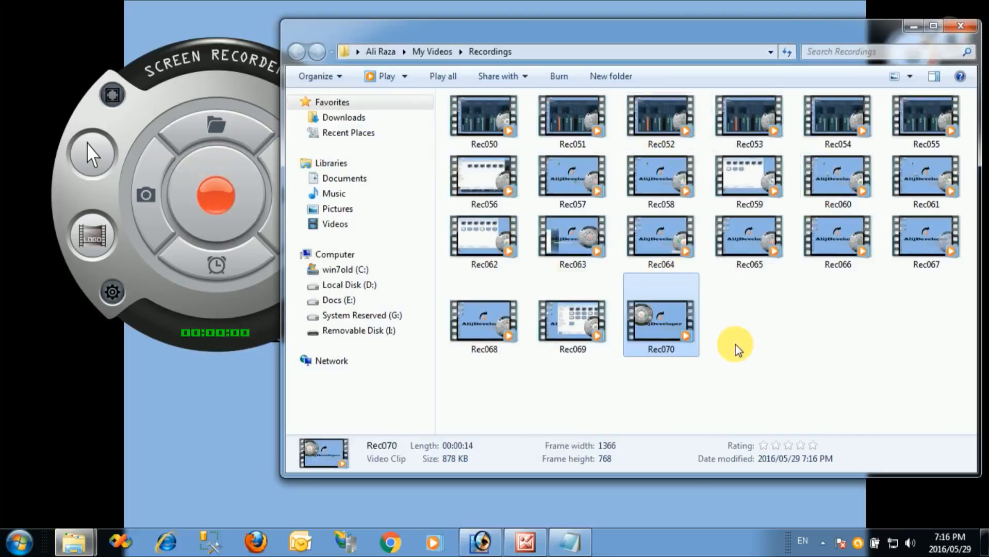
mouse_move(661, 317)
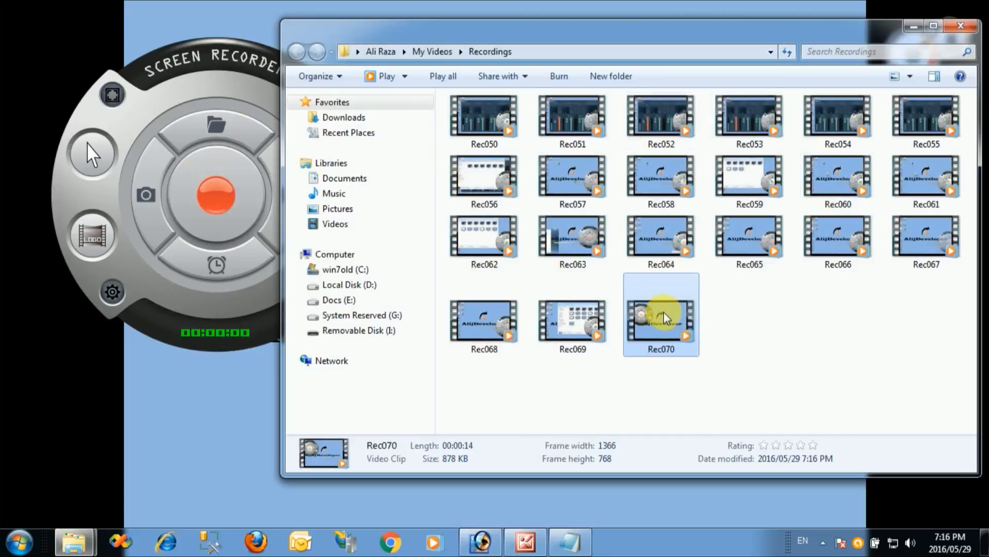
mouse_move(773, 318)
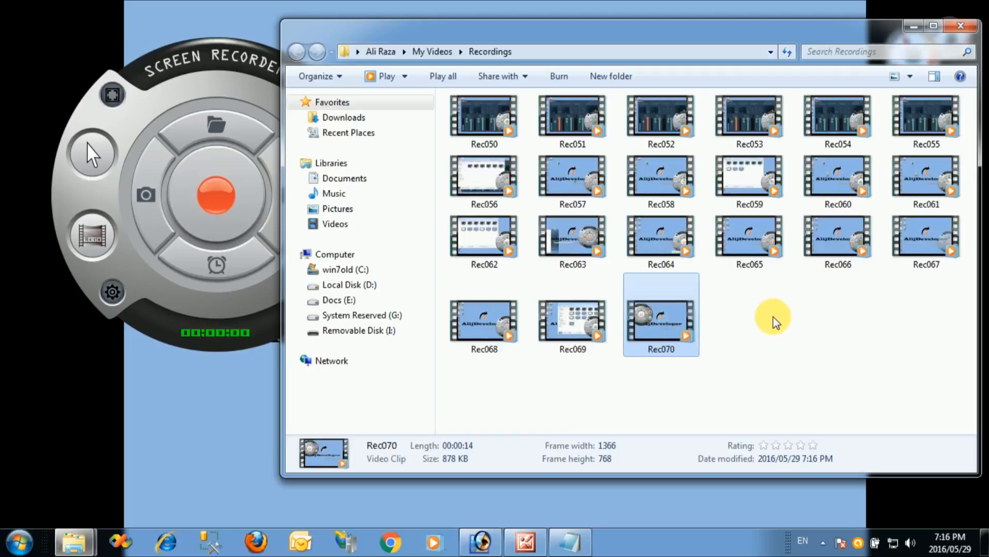
double_click(660, 314)
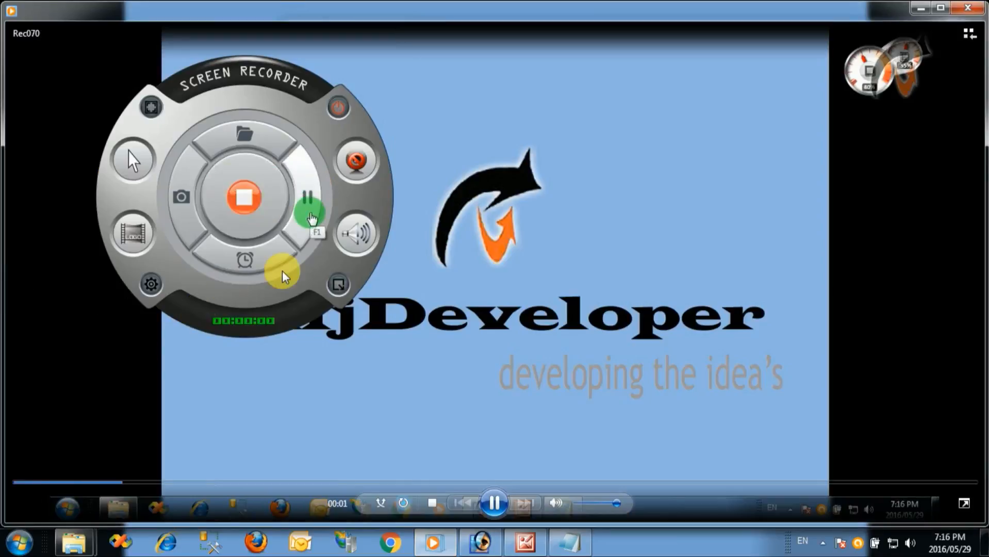
Step: Close Windows Media Player after Rec070 plays back
click(308, 210)
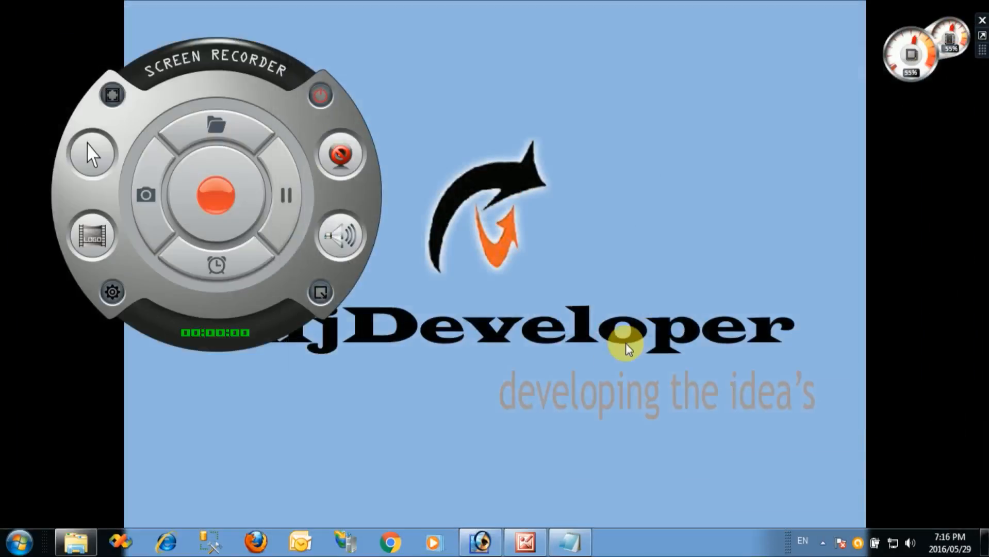
Step: Restore Notepad showing the title ending 'ZD SOFT SCREEN RECORDER 8.1'
click(569, 542)
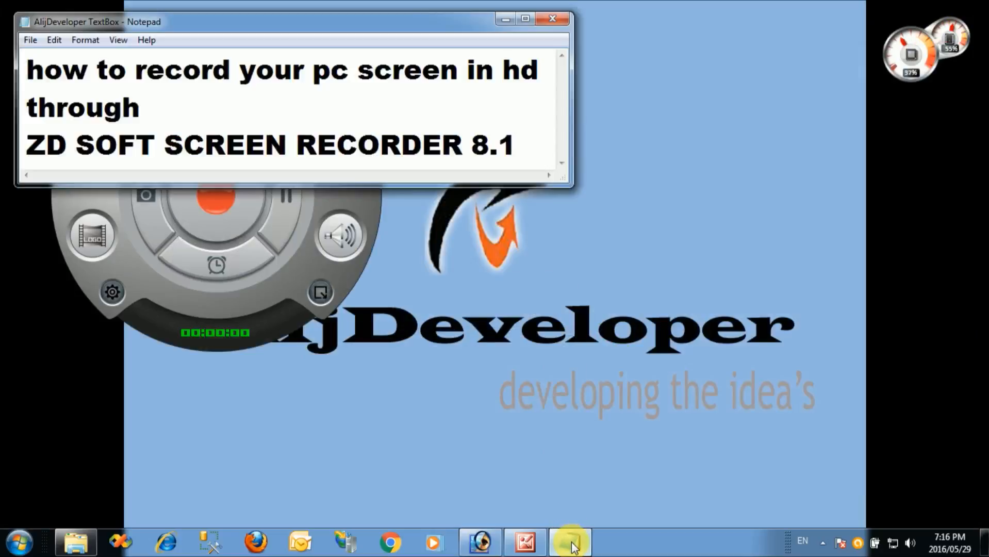
click(516, 144)
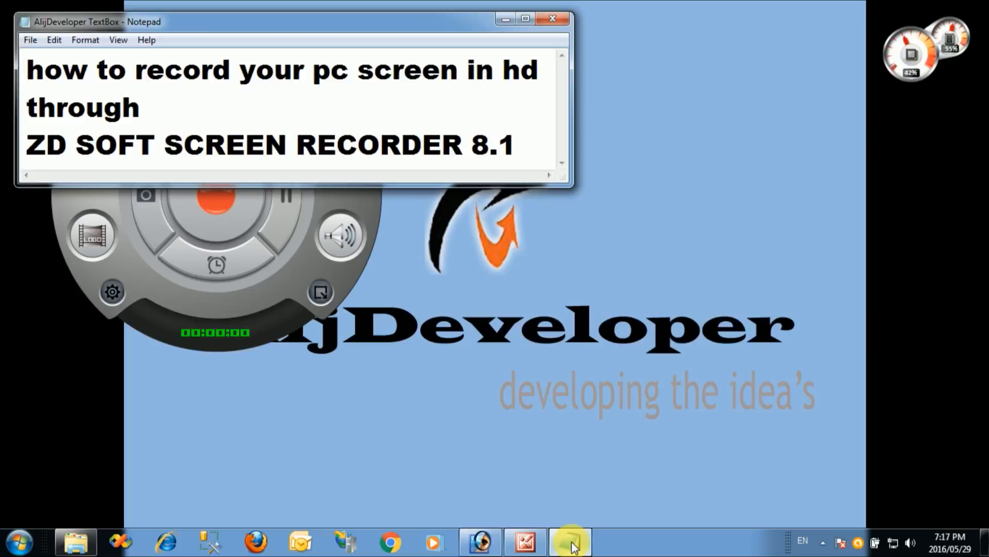
click(517, 144)
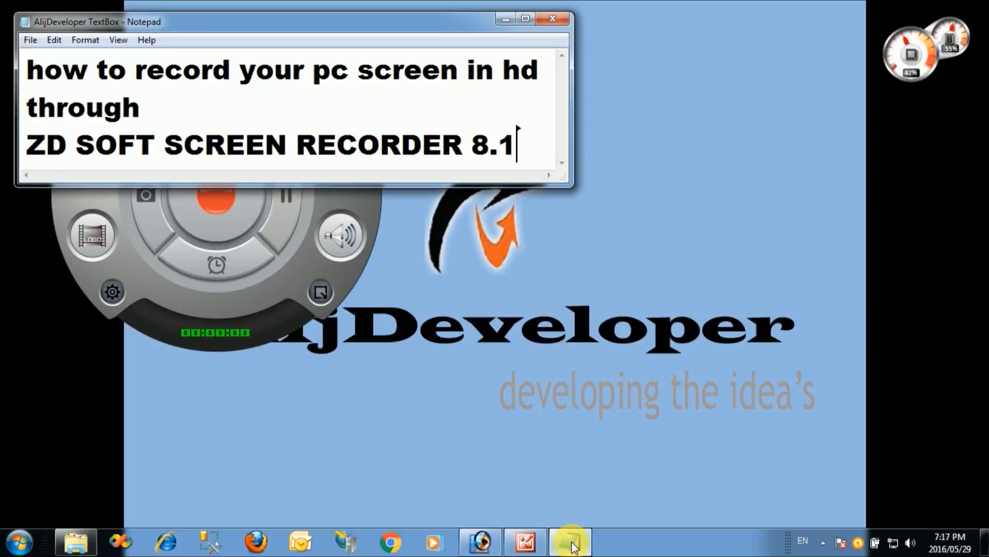